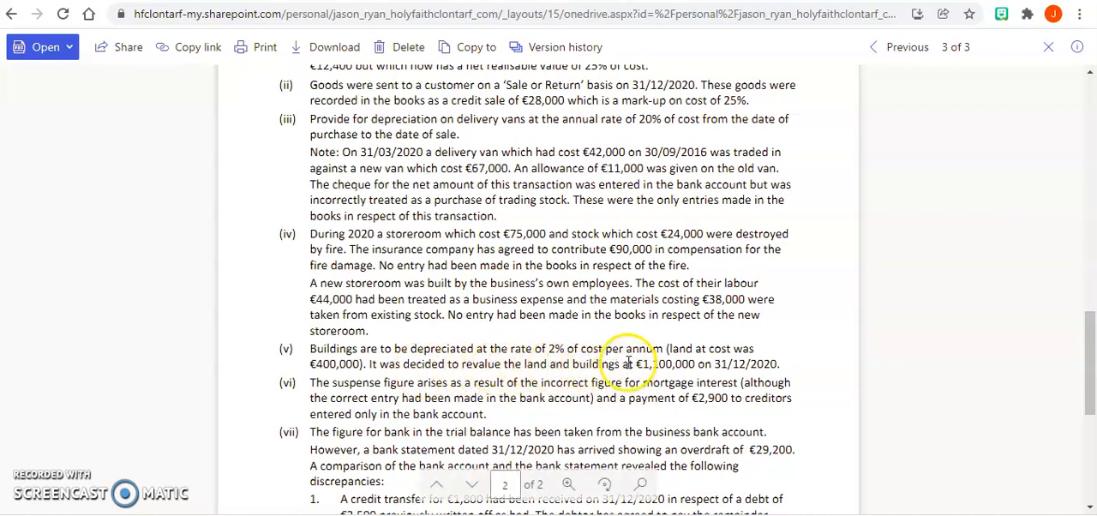
{"action": "mouse_move", "coordinate": [343, 380]}
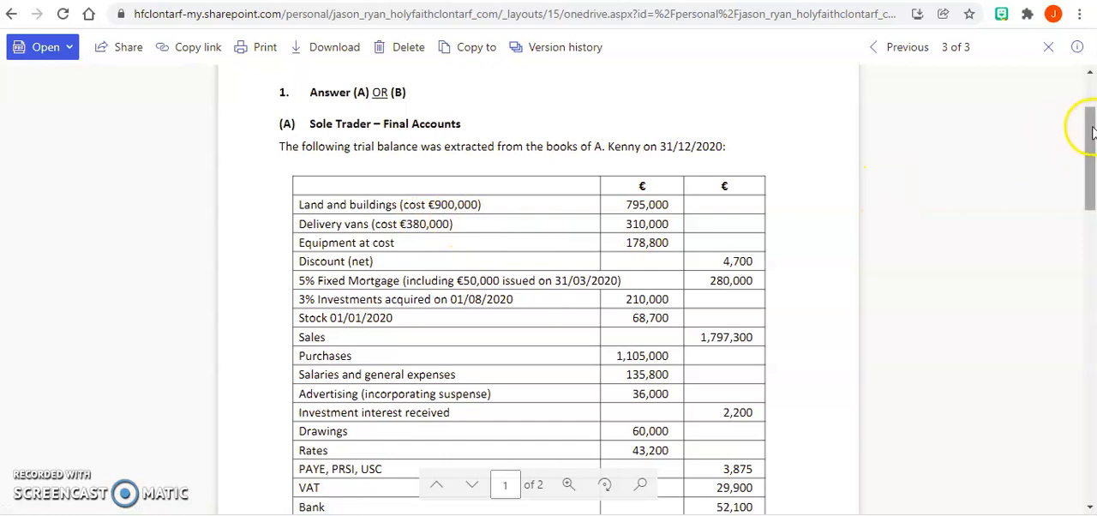
Scroll the question PDF to review the 2% buildings depreciation note and trial balance figures
{"action": "scroll", "scroll_direction": "down", "scroll_amount": 3}
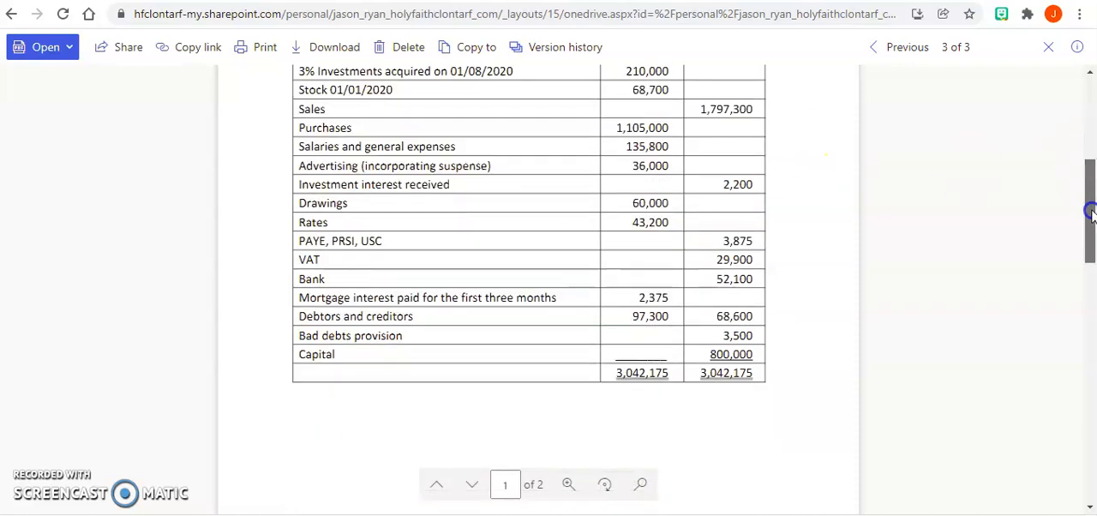
{"action": "scroll", "scroll_direction": "down", "scroll_amount": 3}
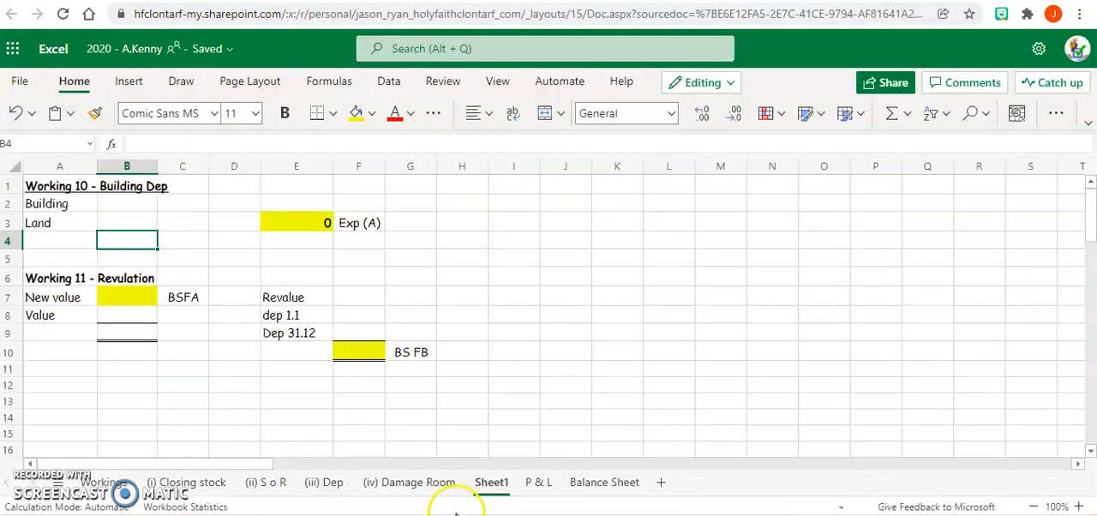
Enter buildings cost 907000 and land 400000 so the buildings-only cost formula gives 507000
{"action": "left_click", "coordinate": [408, 482]}
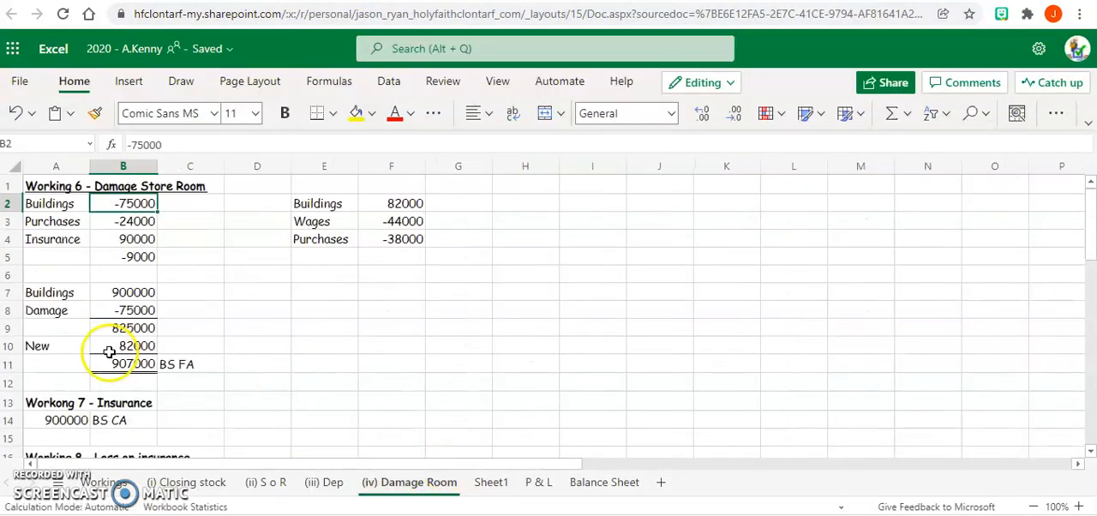
{"action": "left_click", "coordinate": [124, 363]}
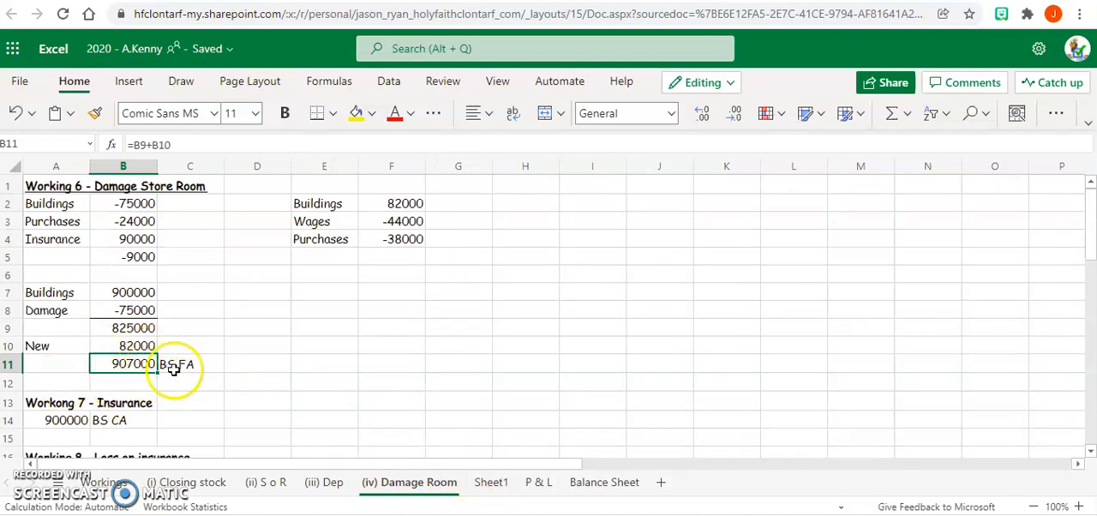
{"action": "left_click", "coordinate": [490, 482]}
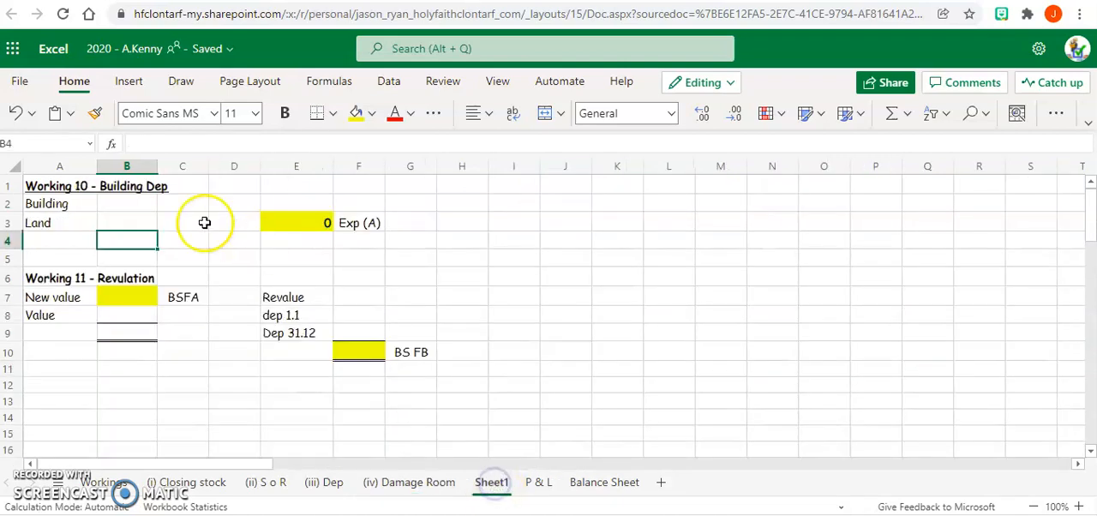
{"action": "type", "text": "907000"}
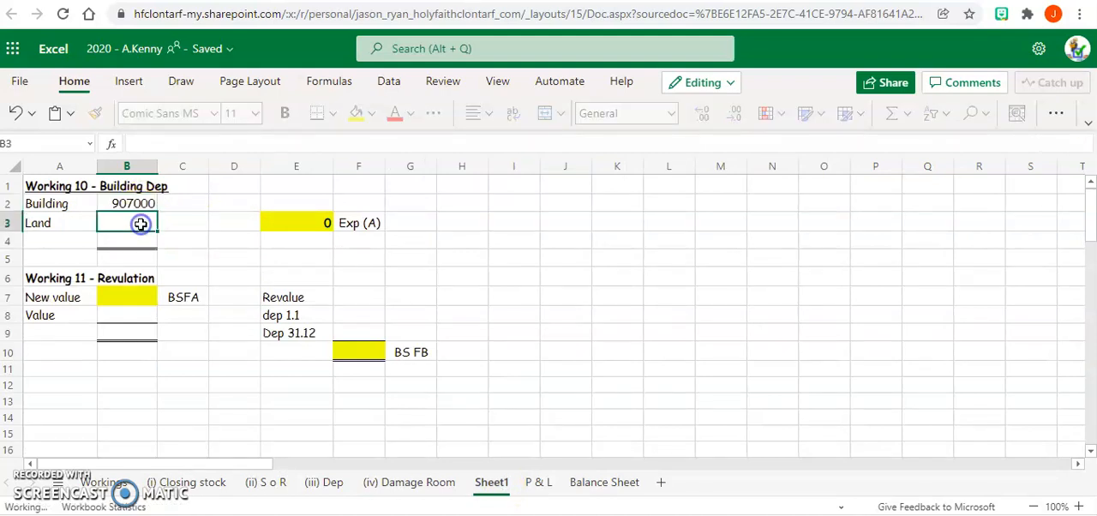
{"action": "type", "text": "400000"}
{"action": "left_click", "coordinate": [126, 242]}
{"action": "type", "text": "="}
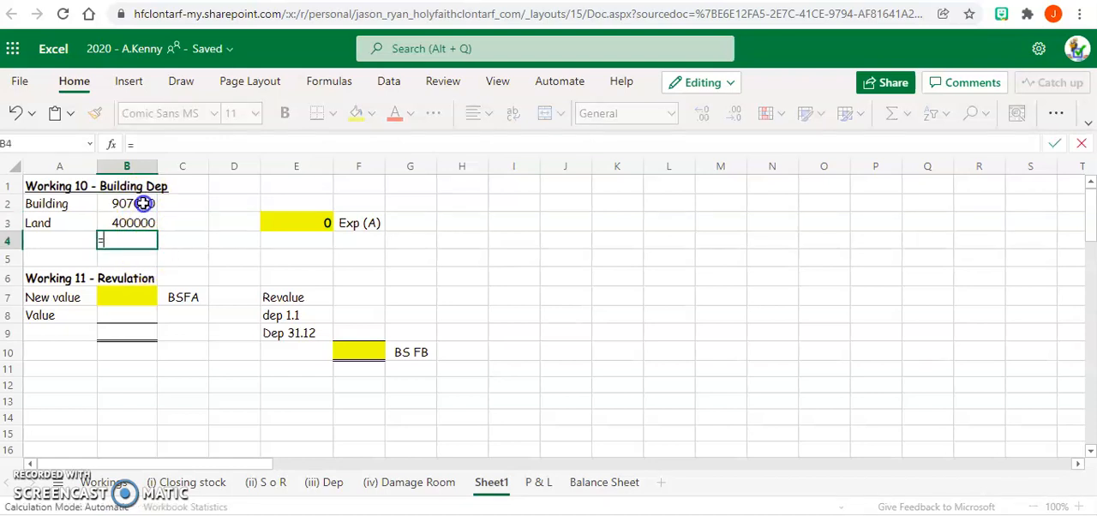
{"action": "left_click", "coordinate": [127, 204]}
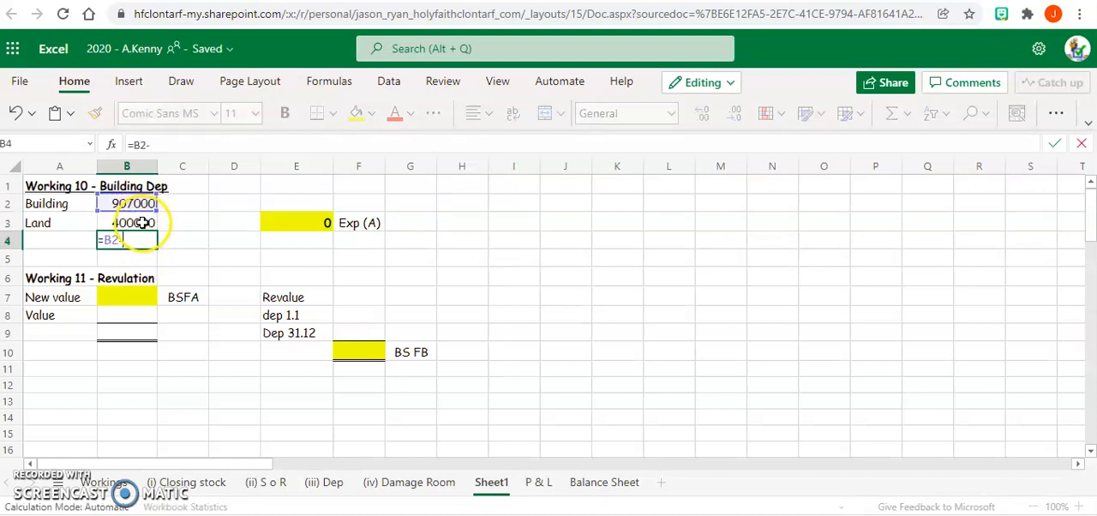
{"action": "key", "text": "enter"}
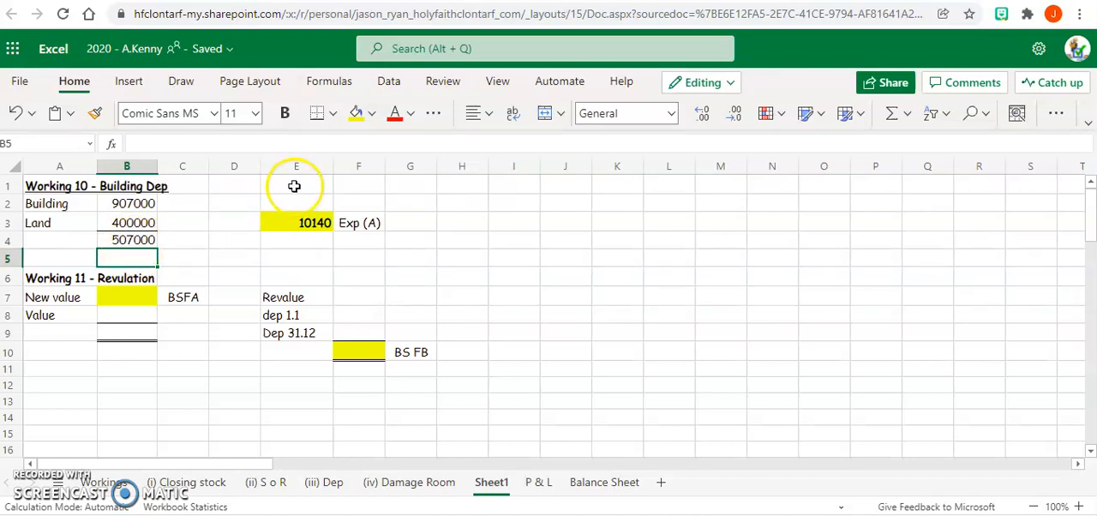
Label the working '507000 * 2%' and confirm depreciation shows 10140
{"action": "type", "text": "507"}
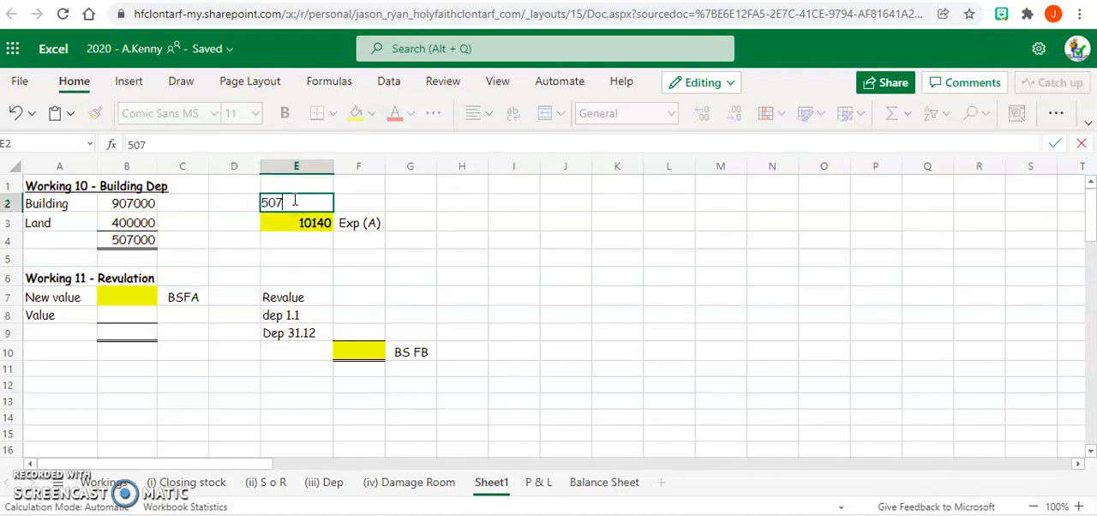
{"action": "type", "text": "000 *"}
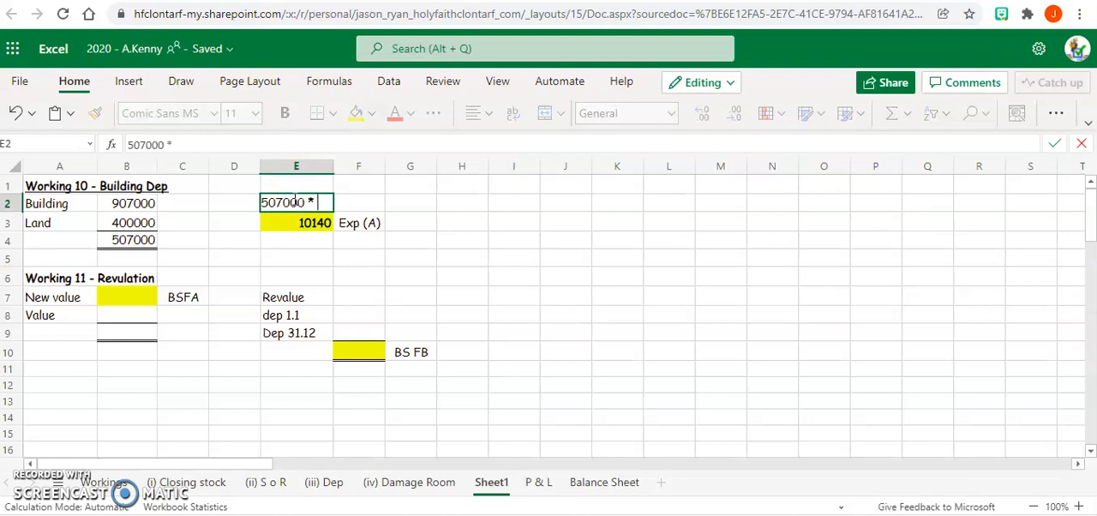
{"action": "type", "text": "2%"}
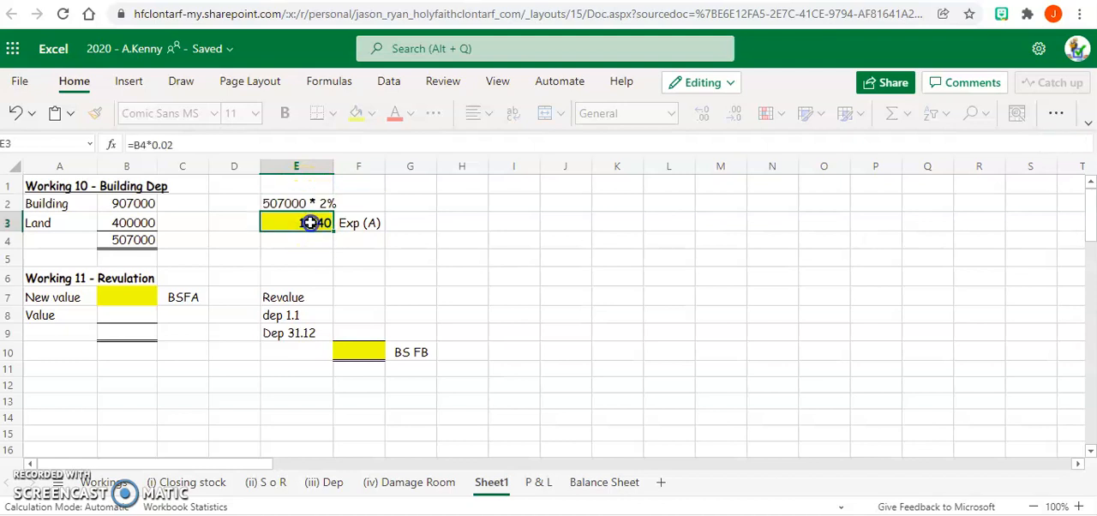
{"action": "left_click", "coordinate": [285, 113]}
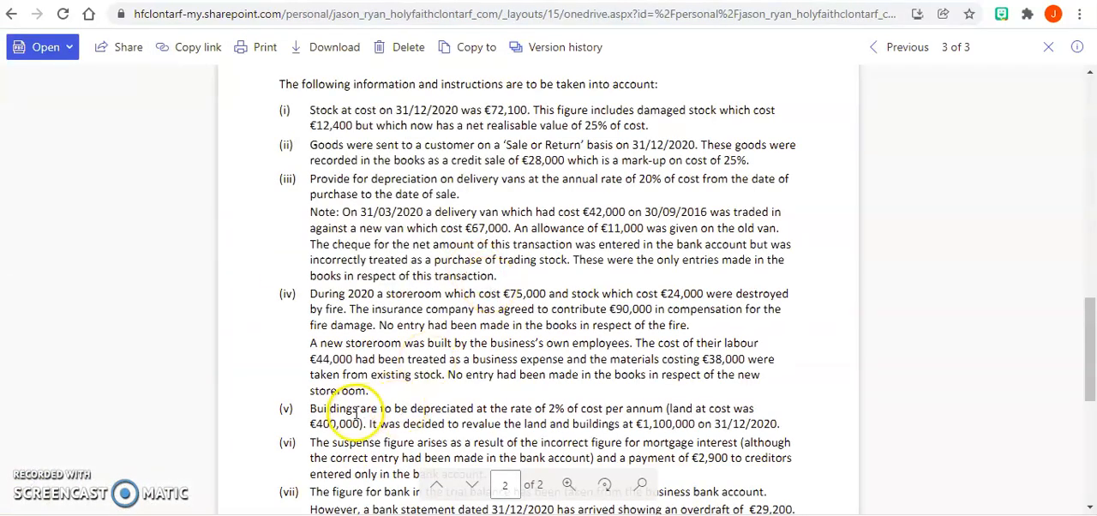
Record new value 1100000, old value 907000 and revaluation surplus 193000 beside Revalue
{"action": "scroll", "scroll_direction": "down", "scroll_amount": 3}
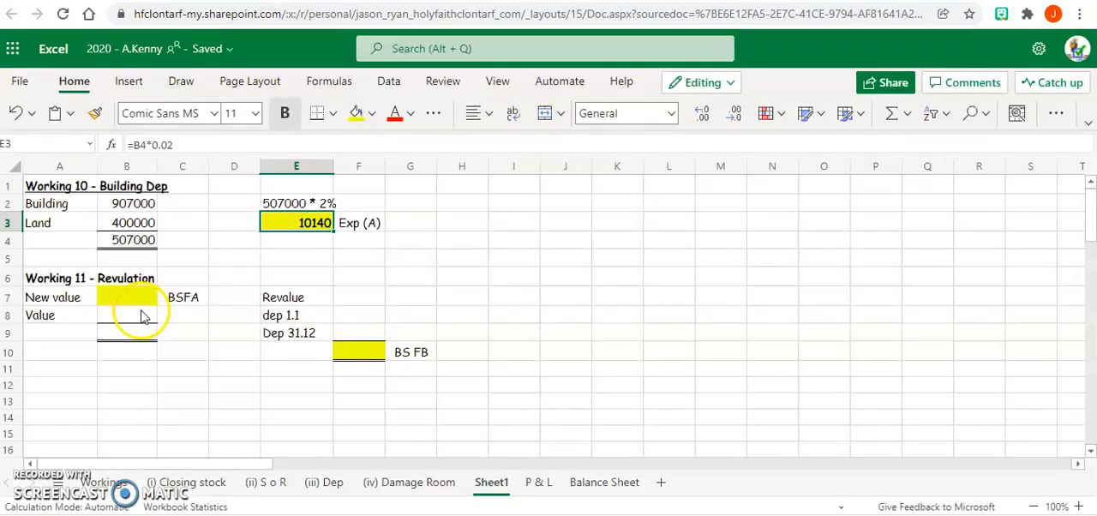
{"action": "type", "text": "1"}
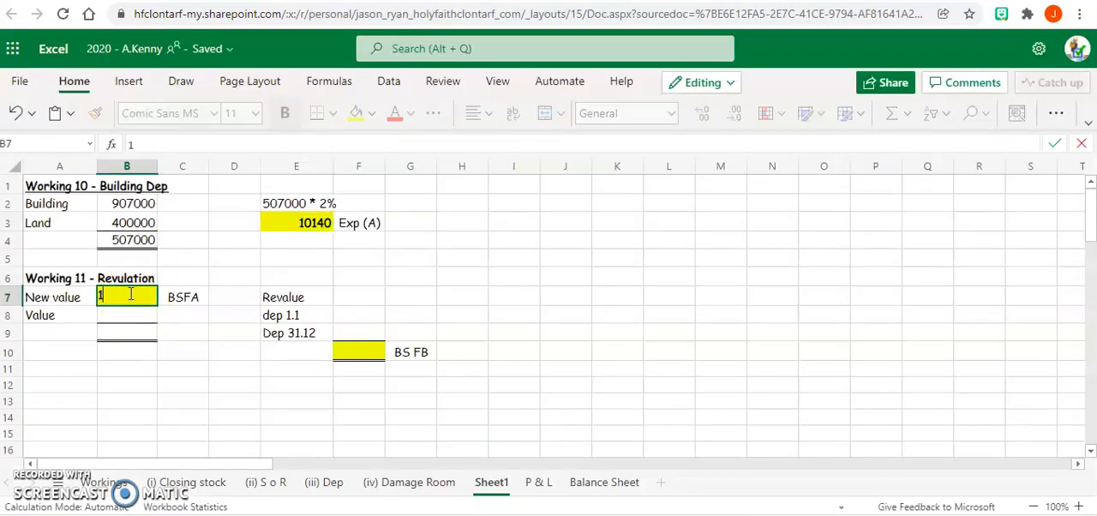
{"action": "type", "text": "100000"}
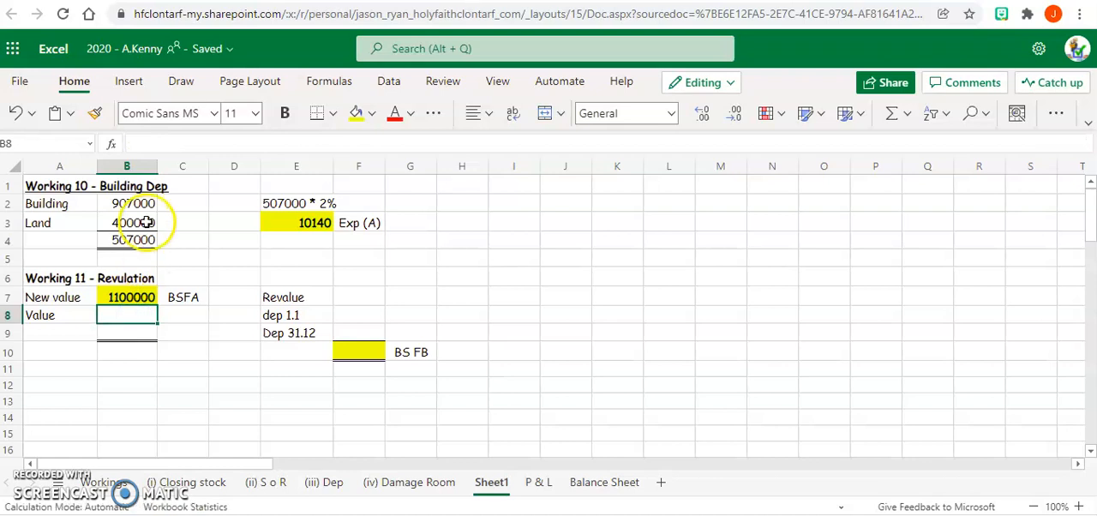
{"action": "type", "text": "907000"}
{"action": "left_click", "coordinate": [126, 333]}
{"action": "type", "text": "=B7"}
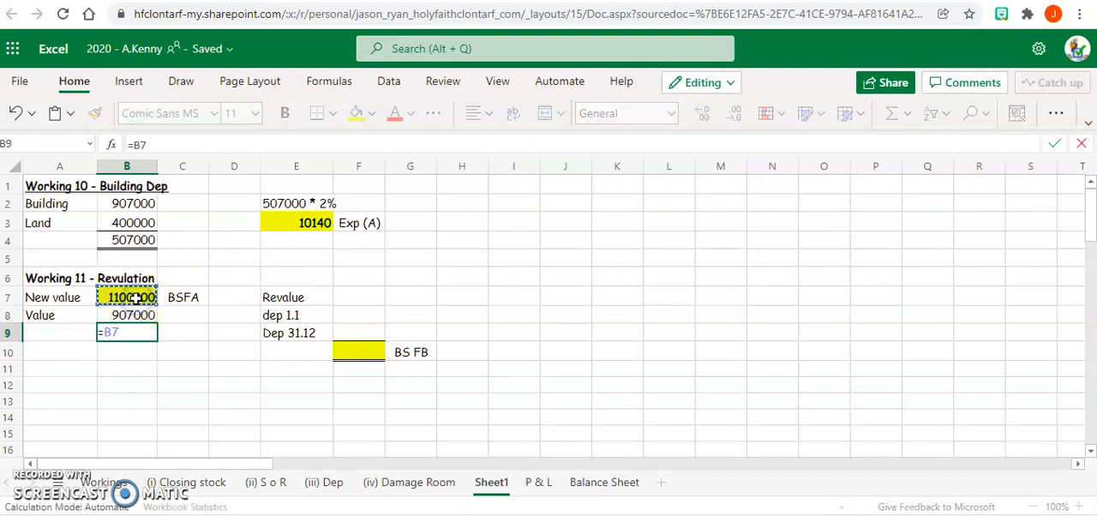
{"action": "left_click", "coordinate": [133, 315]}
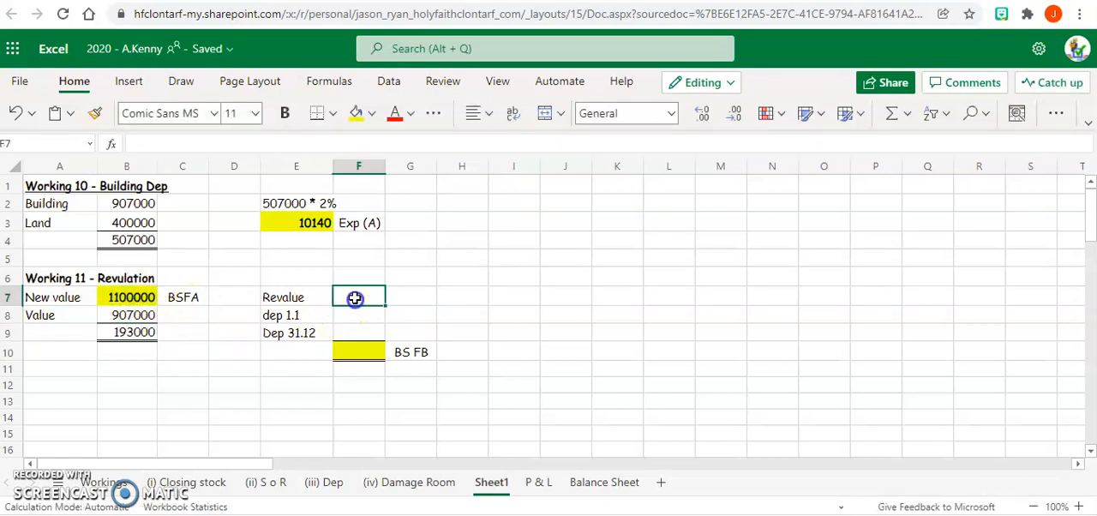
{"action": "type", "text": "193"}
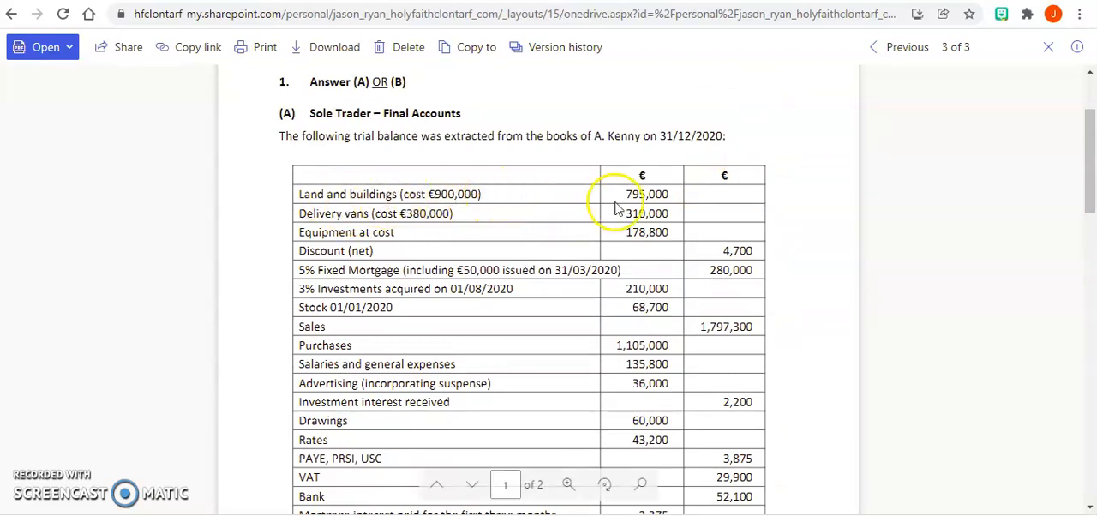
{"action": "mouse_move", "coordinate": [642, 197]}
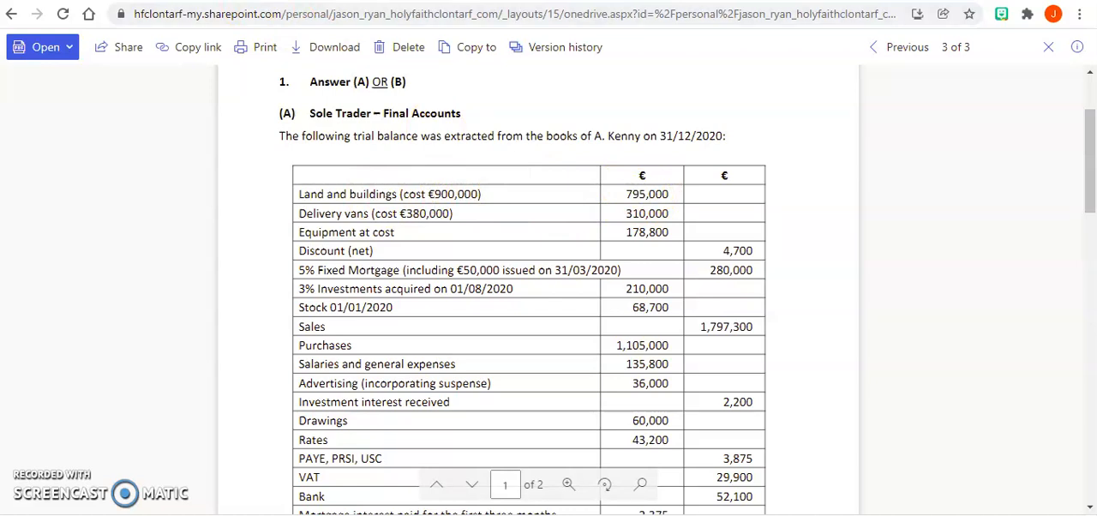
{"action": "left_click", "coordinate": [42, 47]}
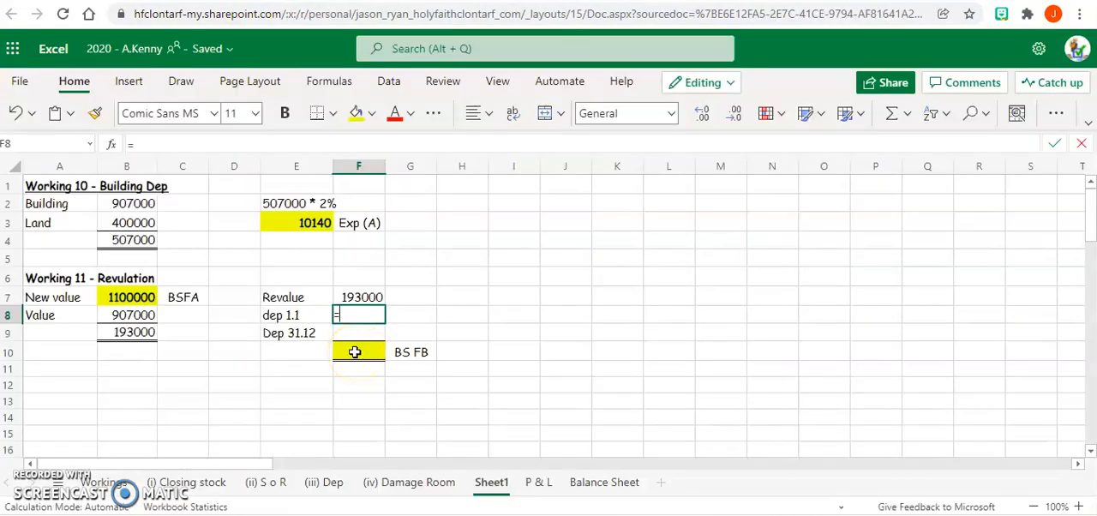
{"action": "type", "text": "=900000"}
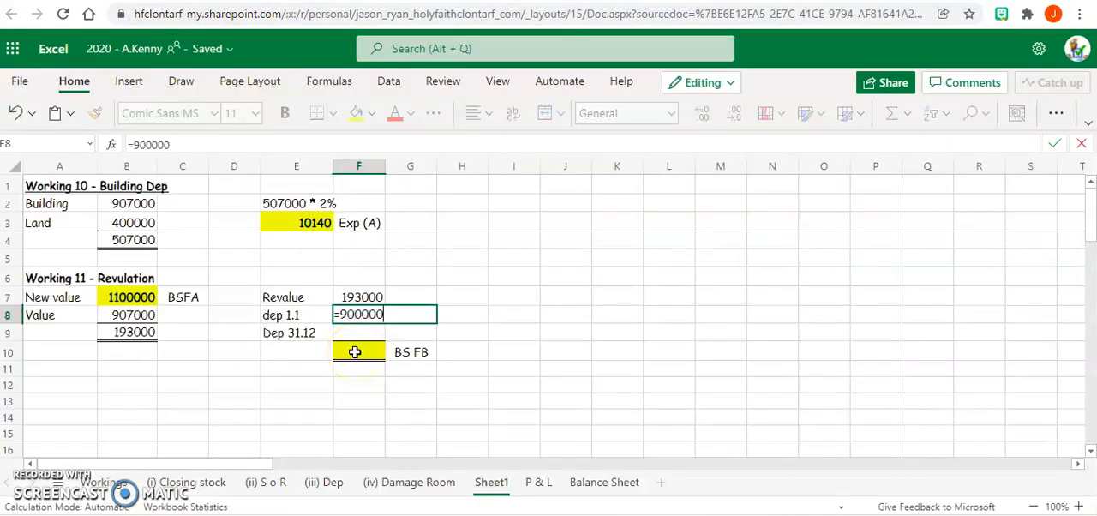
{"action": "type", "text": "-"}
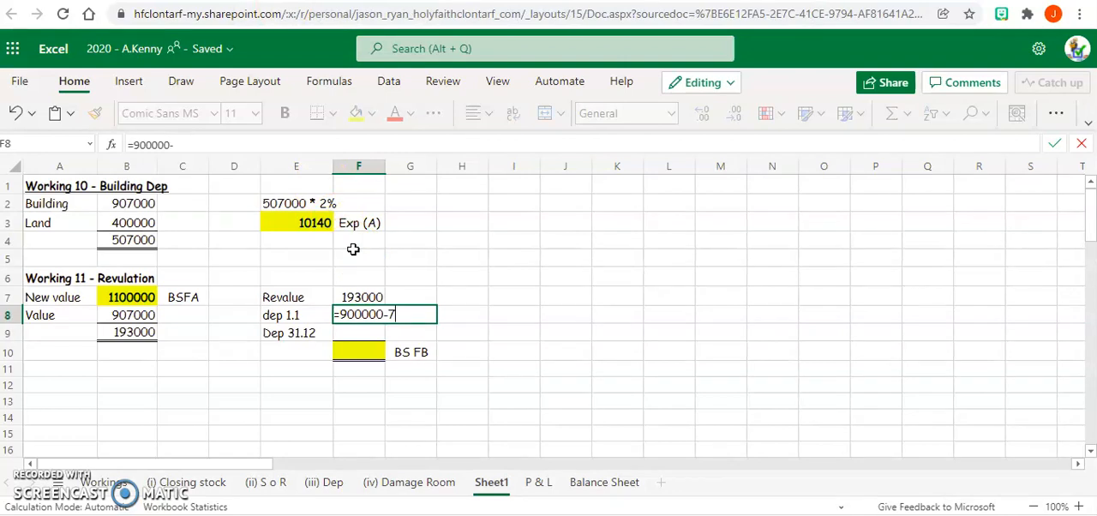
{"action": "type", "text": "795000"}
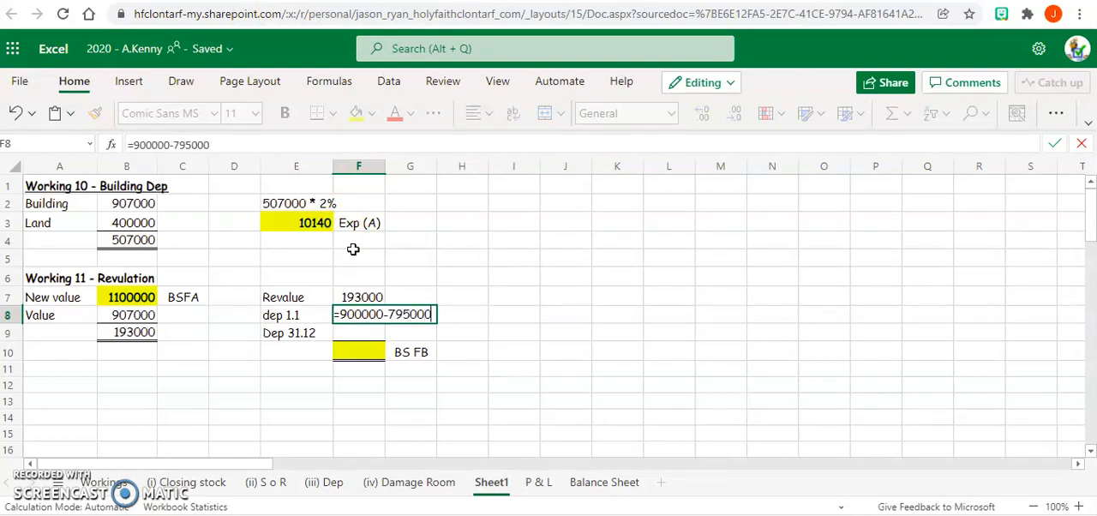
{"action": "key", "text": "enter"}
{"action": "type", "text": "=F7+F8+"}
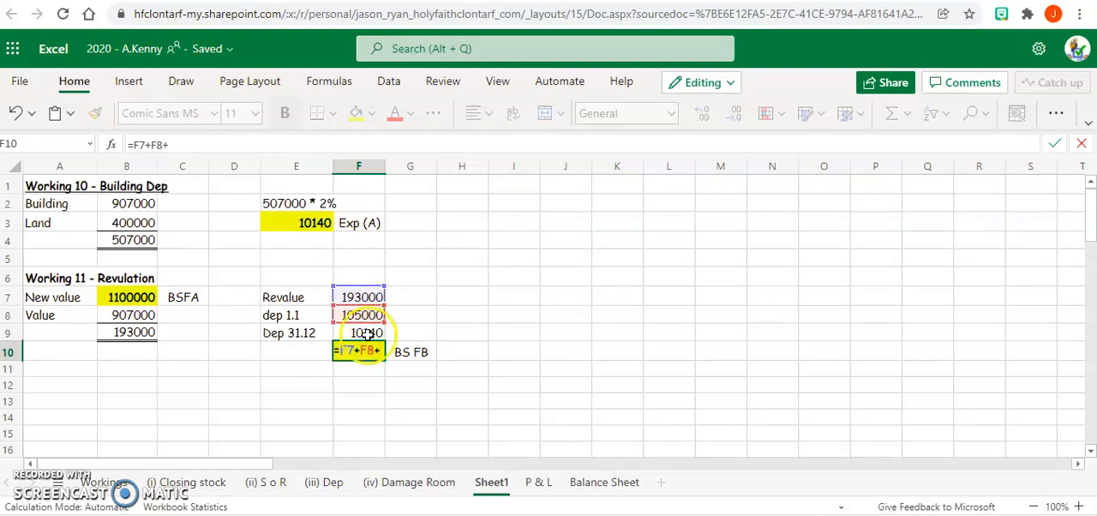
Bring in the year's 10140 and total the revaluation reserve at 308140
{"action": "left_click", "coordinate": [358, 332]}
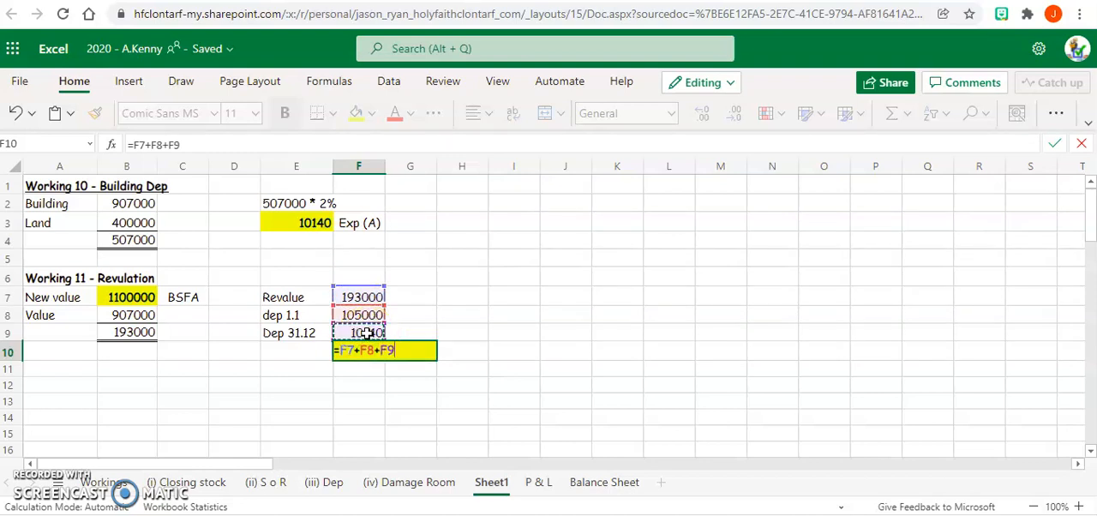
{"action": "key", "text": "Enter"}
{"action": "type", "text": "BS FB"}
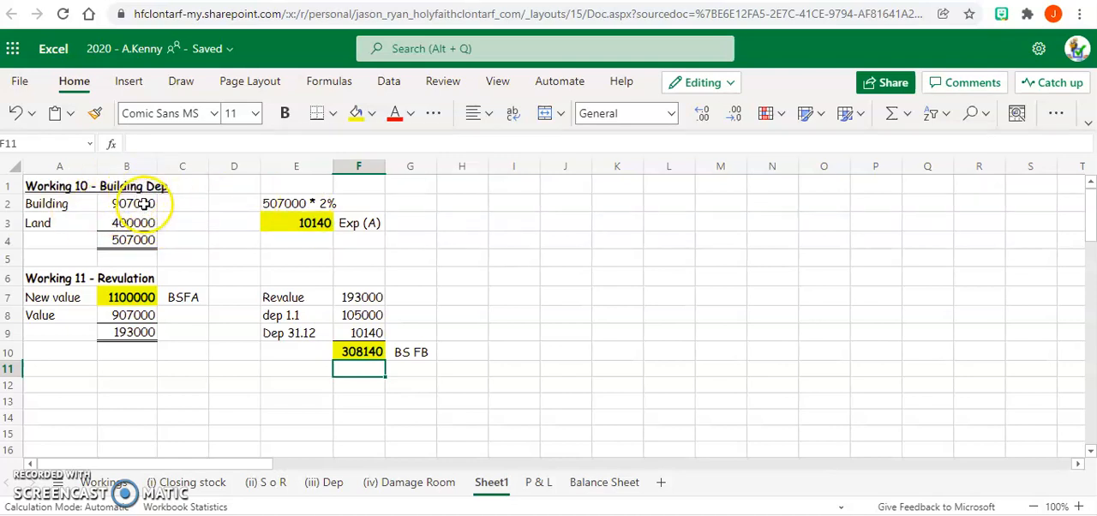
{"action": "left_click", "coordinate": [127, 204]}
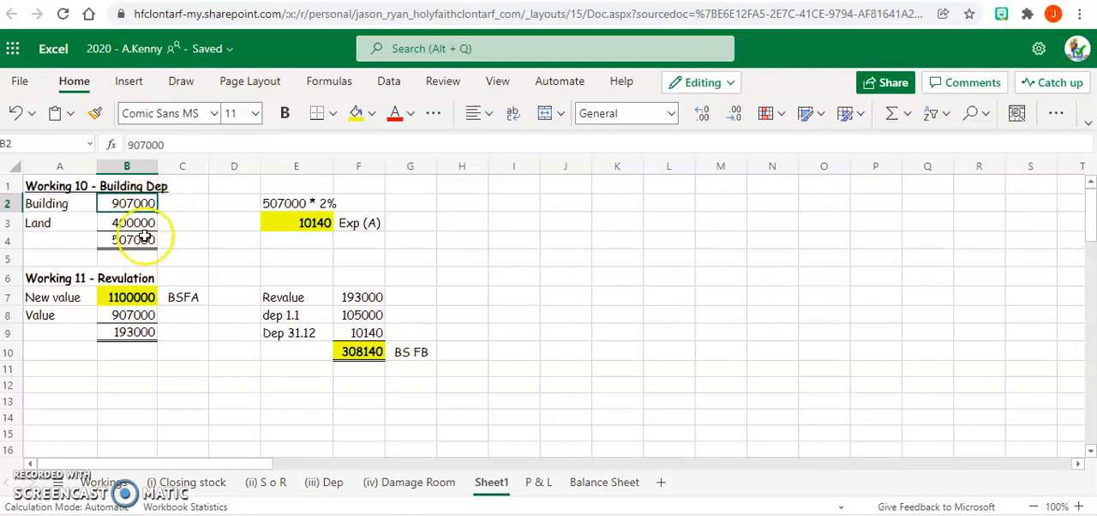
{"action": "left_click", "coordinate": [126, 222]}
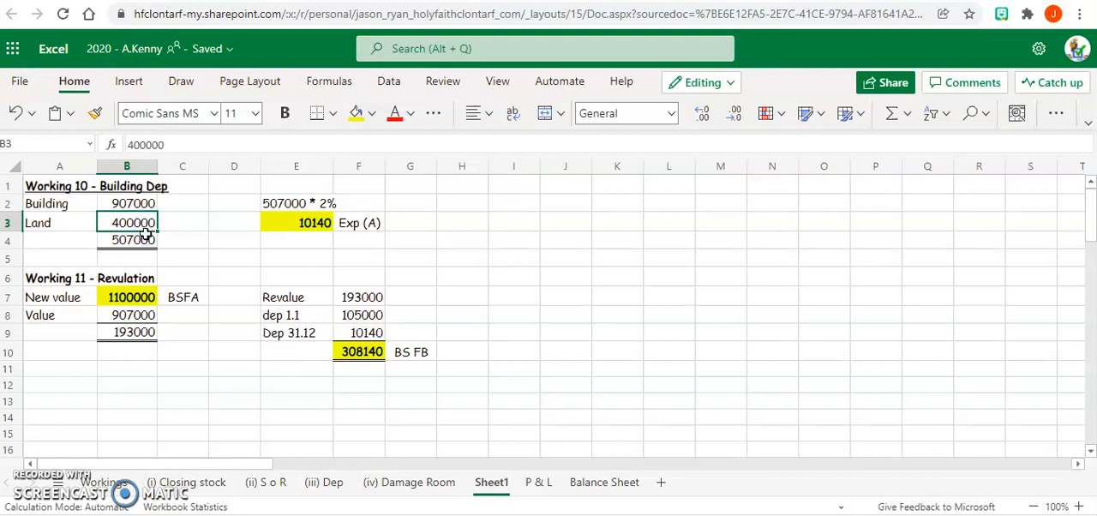
{"action": "left_click", "coordinate": [127, 240]}
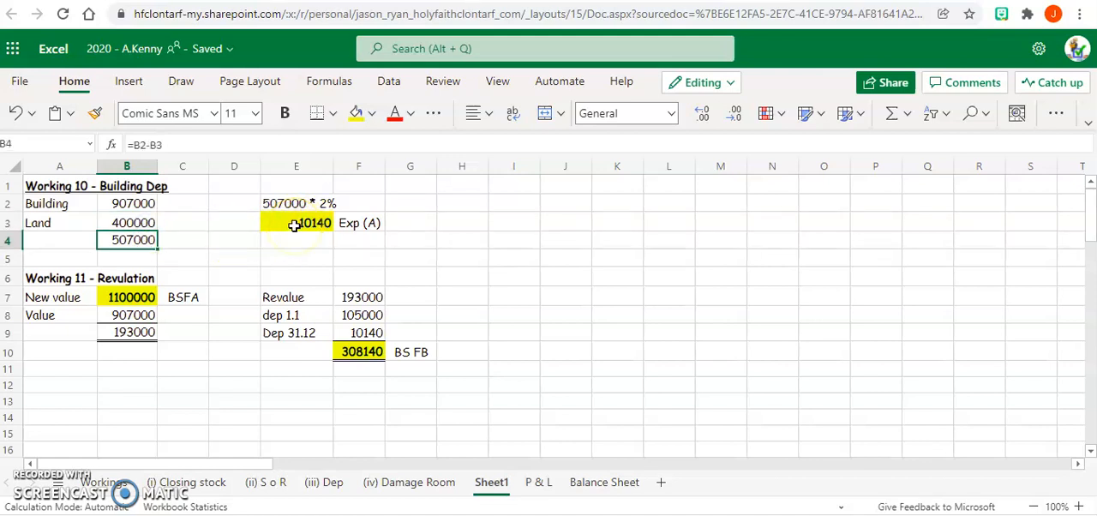
{"action": "left_click", "coordinate": [295, 223]}
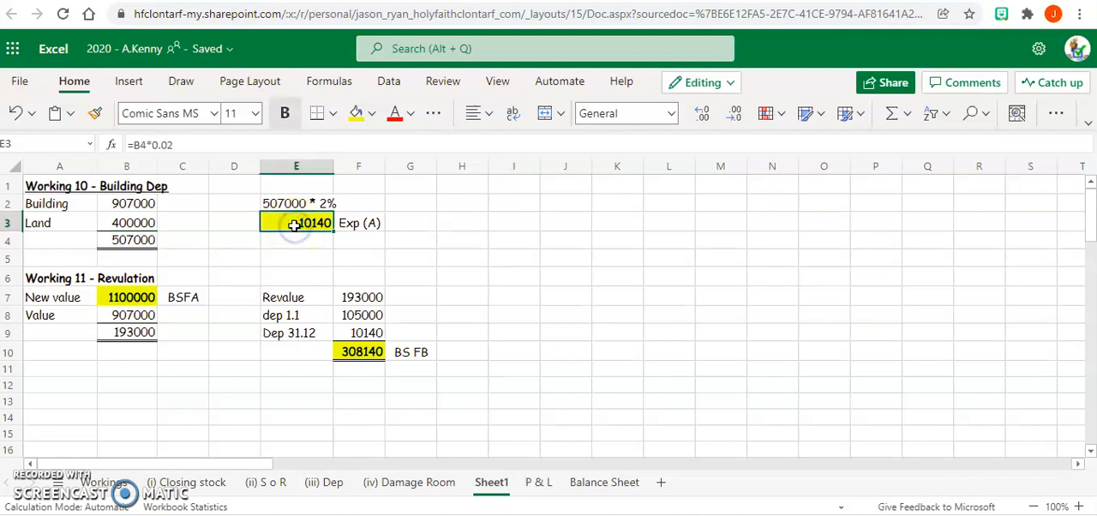
{"action": "mouse_move", "coordinate": [291, 289]}
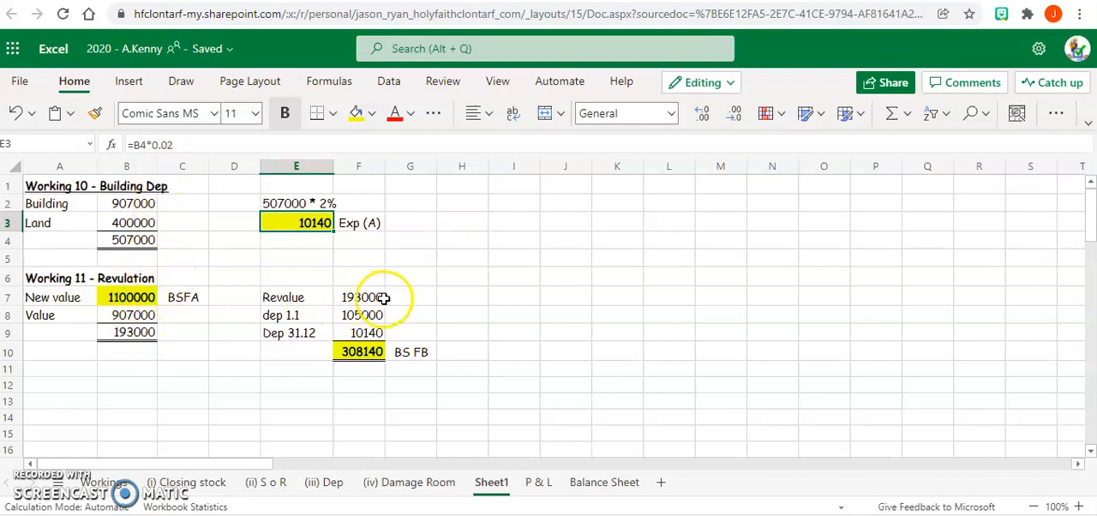
{"action": "left_click", "coordinate": [358, 297]}
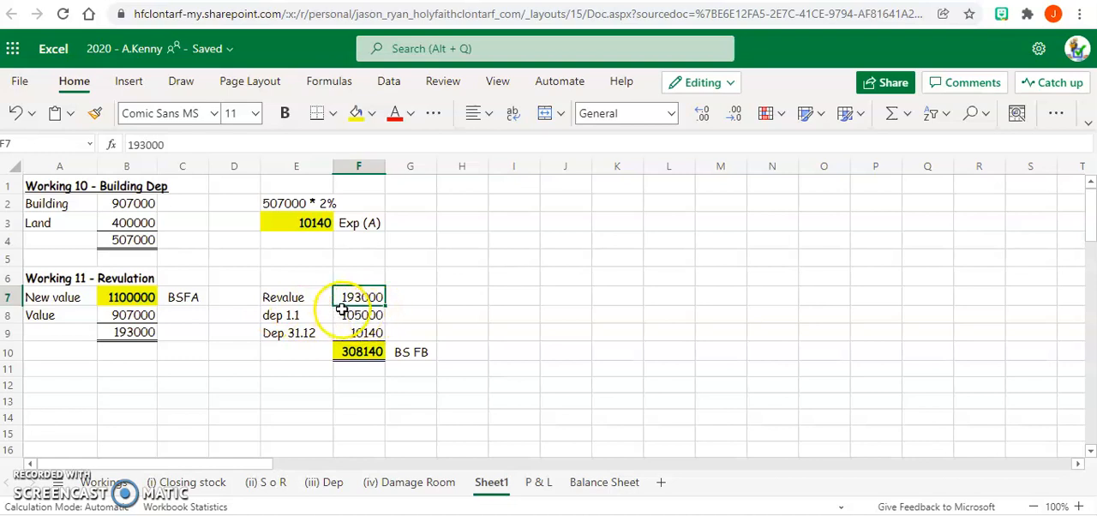
{"action": "left_click", "coordinate": [358, 315]}
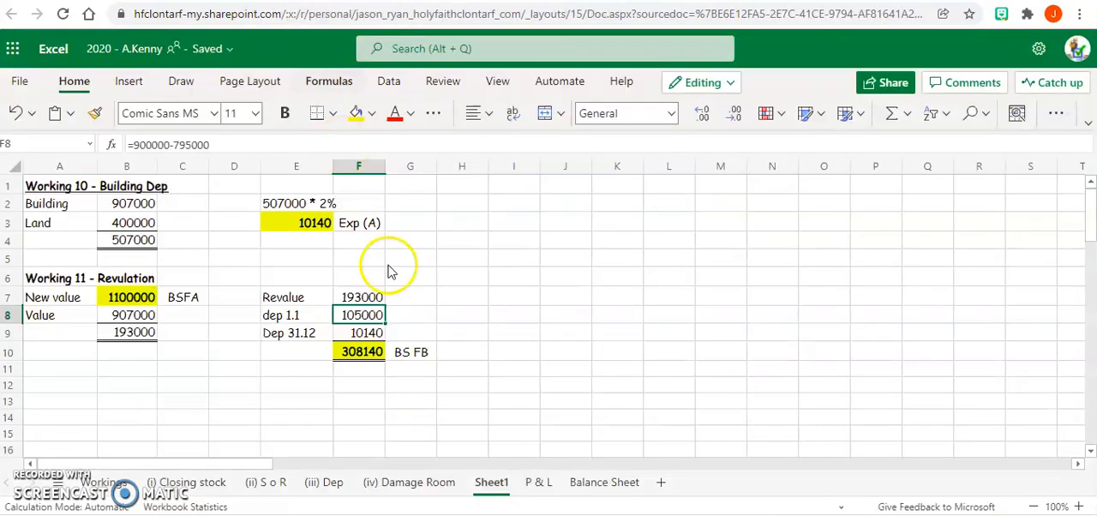
{"action": "left_click", "coordinate": [358, 333]}
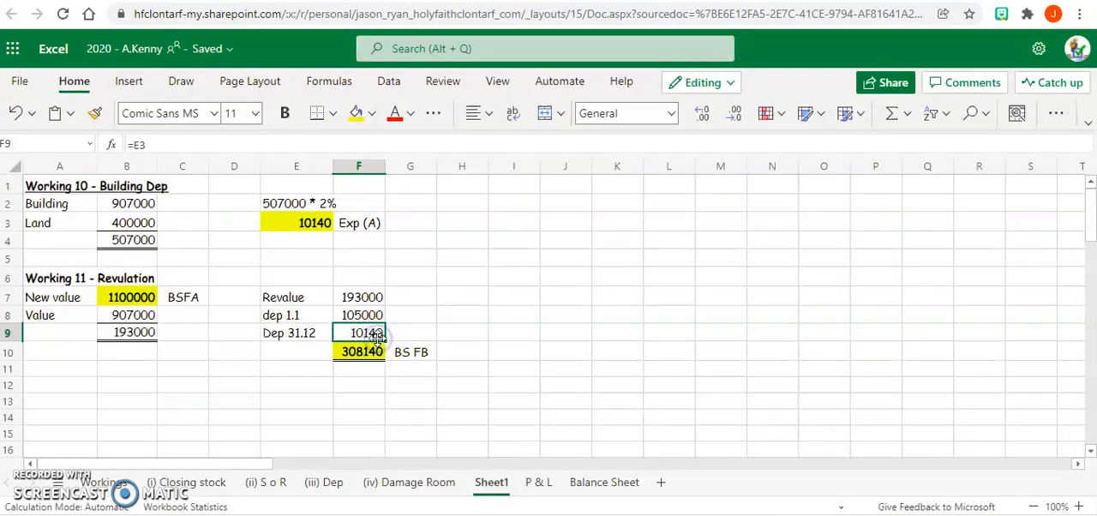